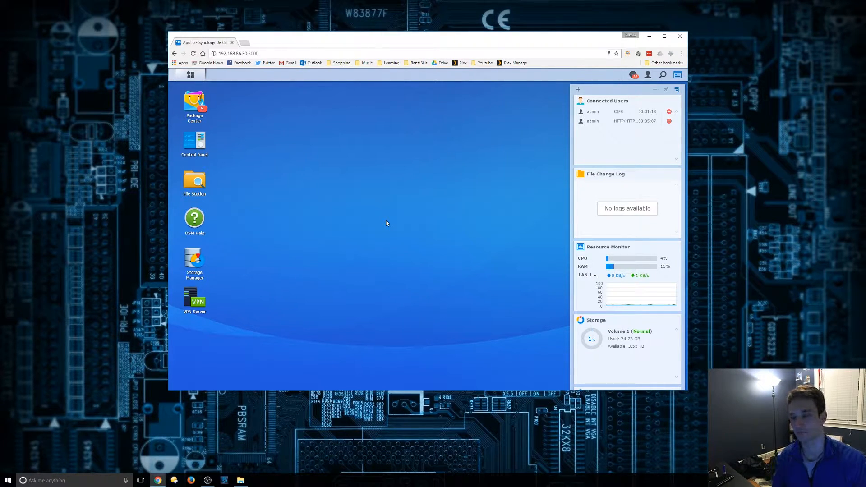
mouse_move(381, 216)
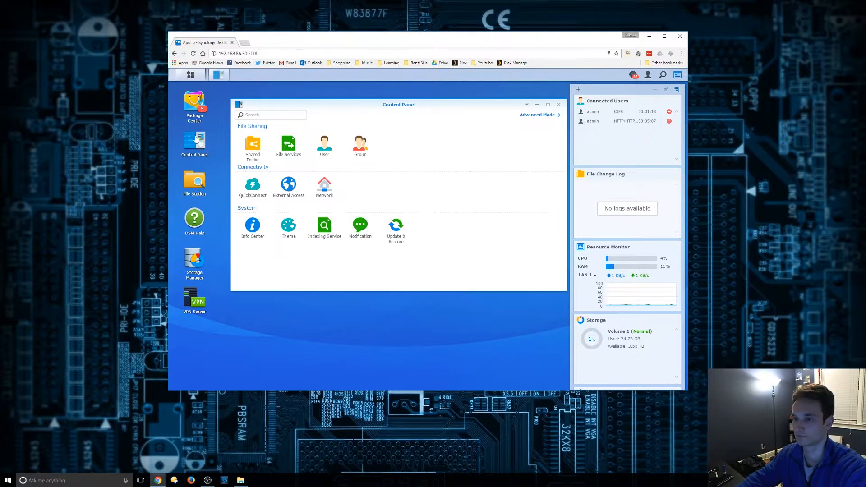
Show Control Panel's Shared Folder list, which holds only Video Drive on Volume 1
left_click(253, 147)
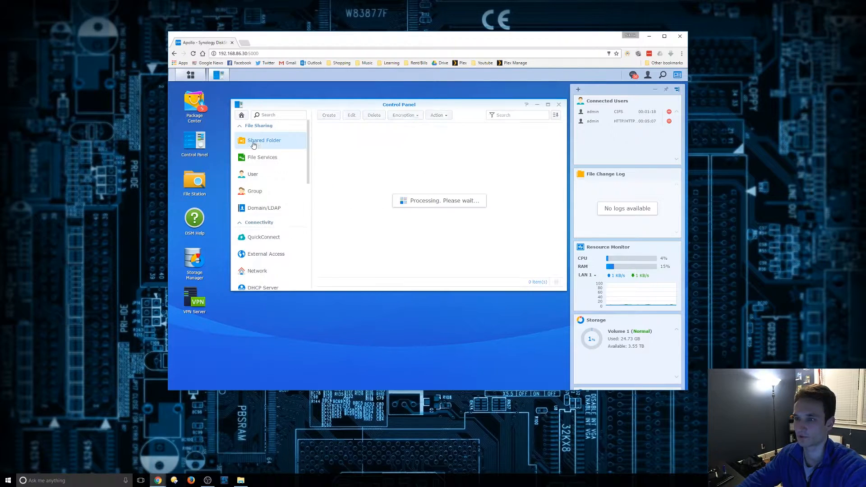
left_click(264, 140)
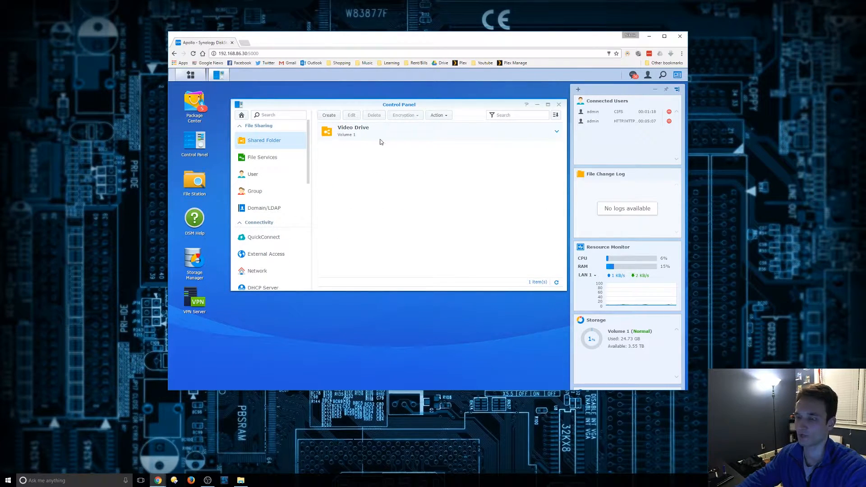
mouse_move(375, 142)
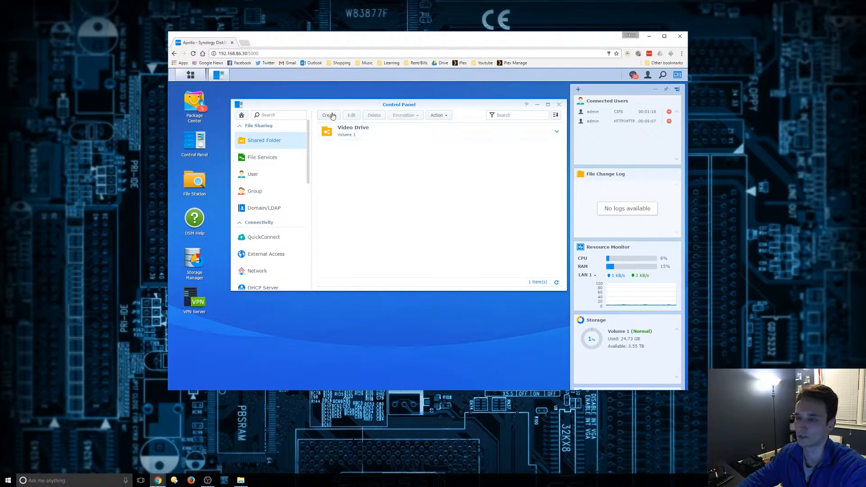
Start a new shared folder named Files with description File Folders
left_click(328, 115)
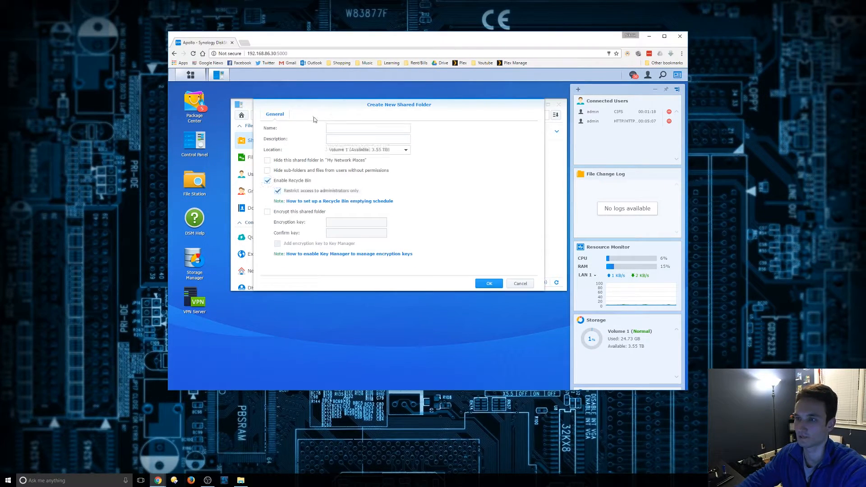
left_click(368, 128)
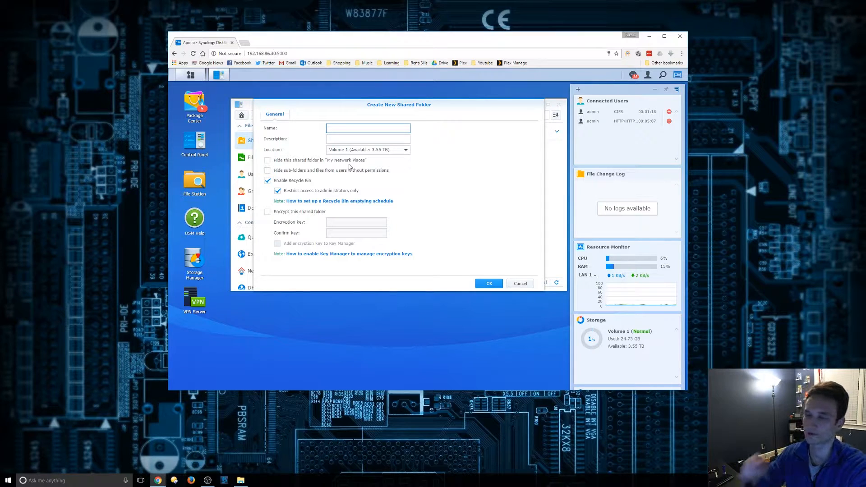
type("F")
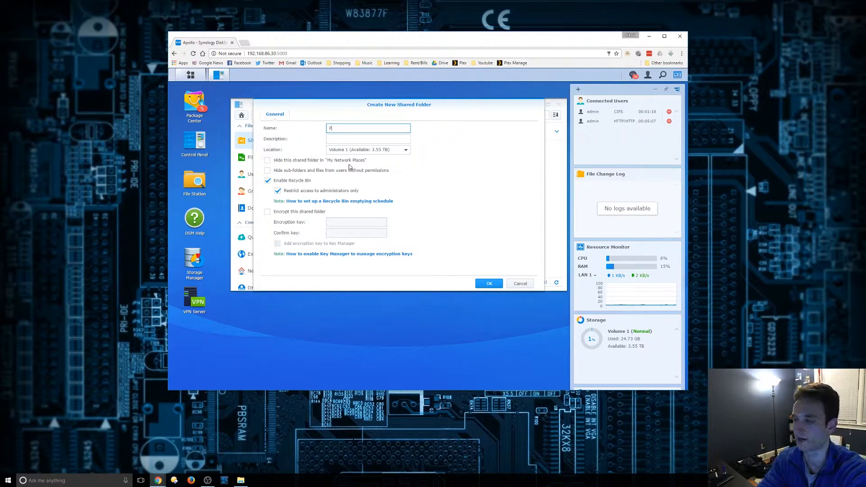
type("iles")
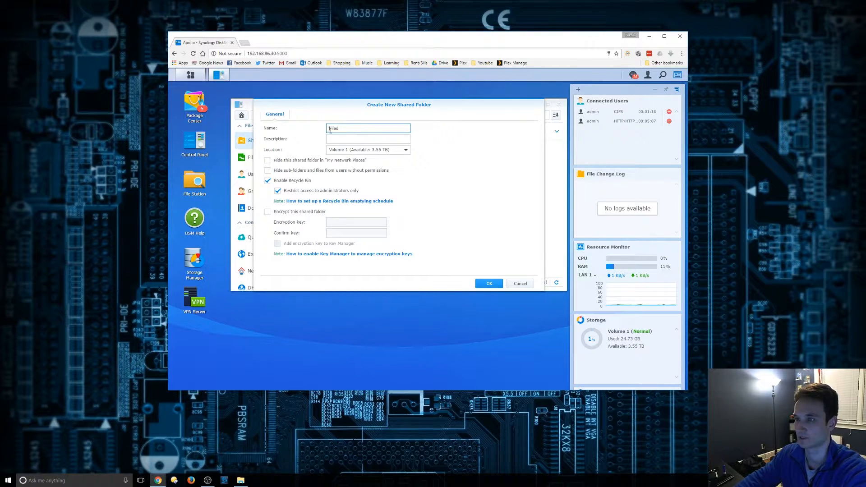
left_click(369, 139)
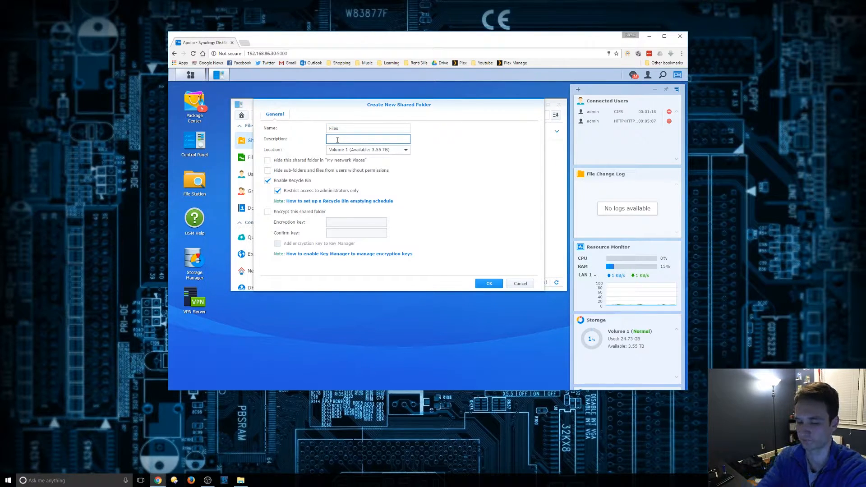
type("File Fol")
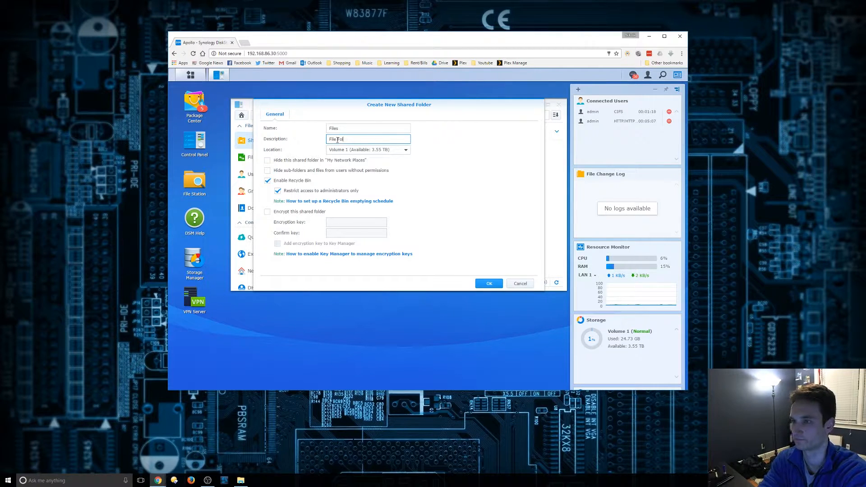
type("ders")
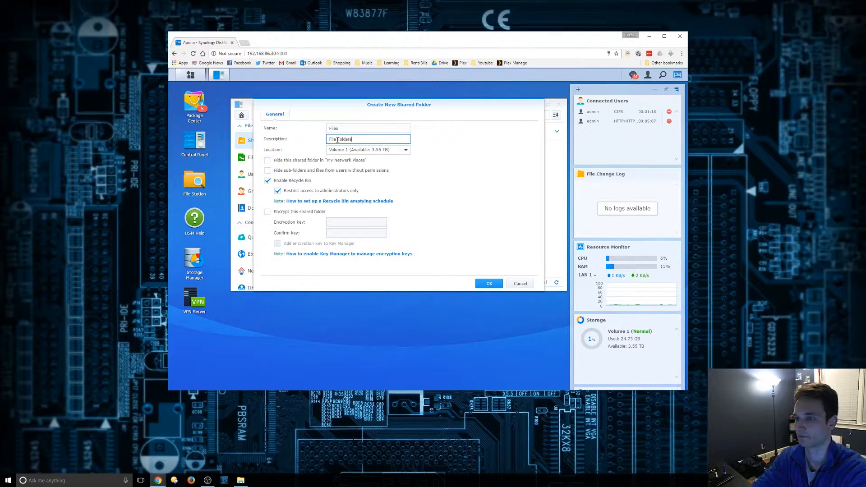
Set the new folder's location to Volume 1
left_click(406, 150)
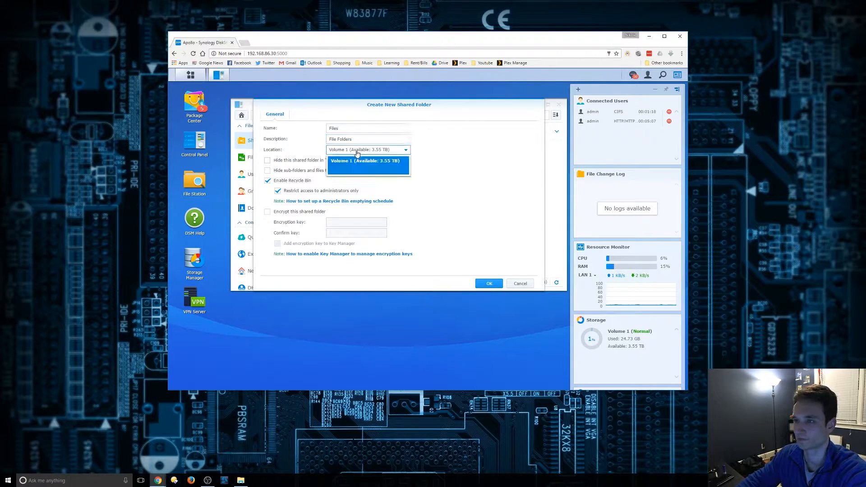
left_click(366, 161)
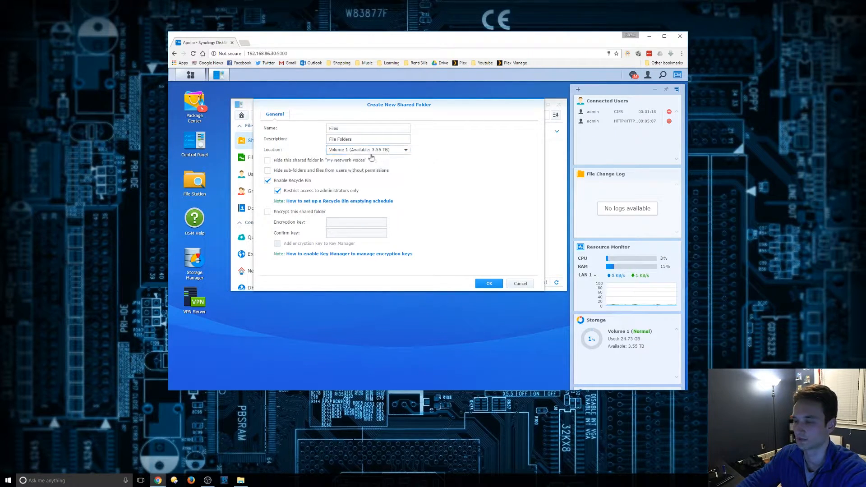
mouse_move(269, 185)
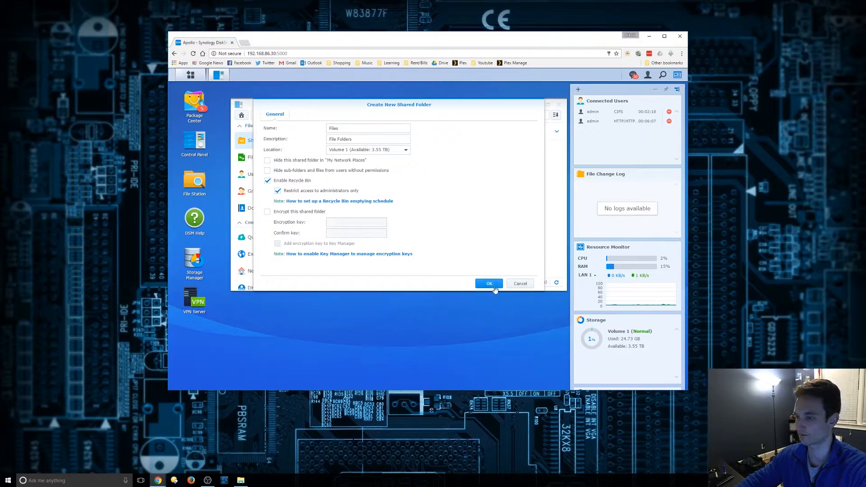
Confirm creation of the Files shared folder and review its admin and guest permissions
left_click(488, 283)
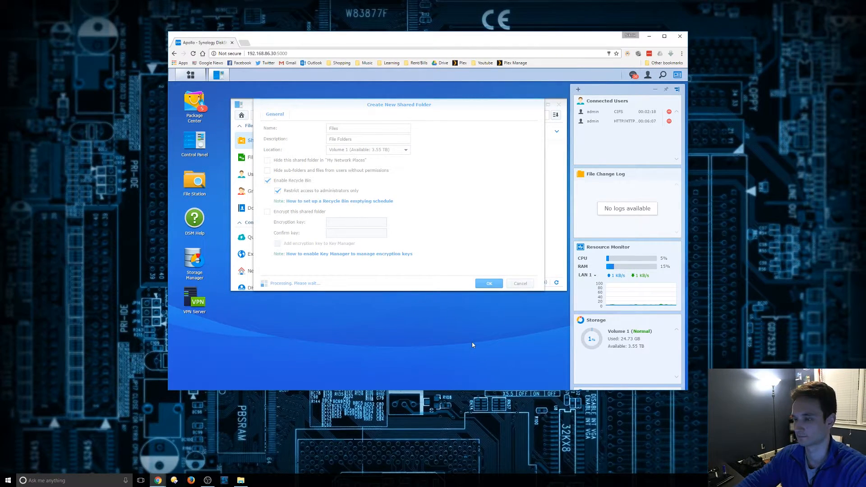
left_click(488, 283)
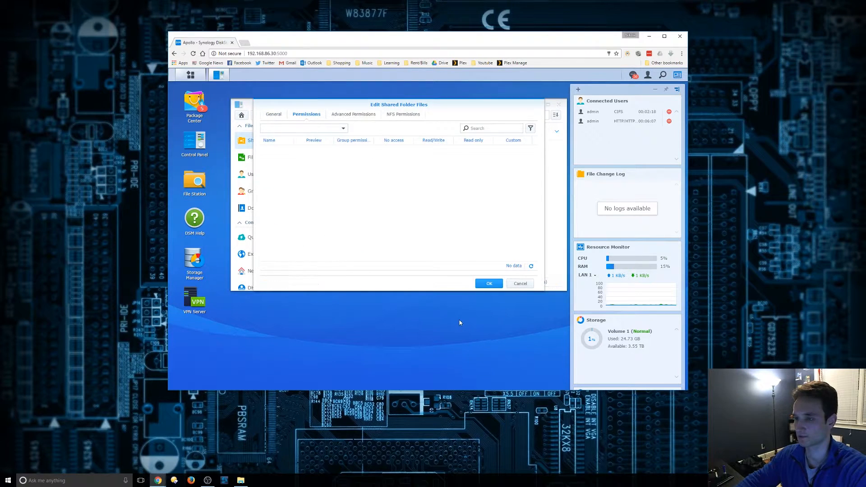
left_click(303, 127)
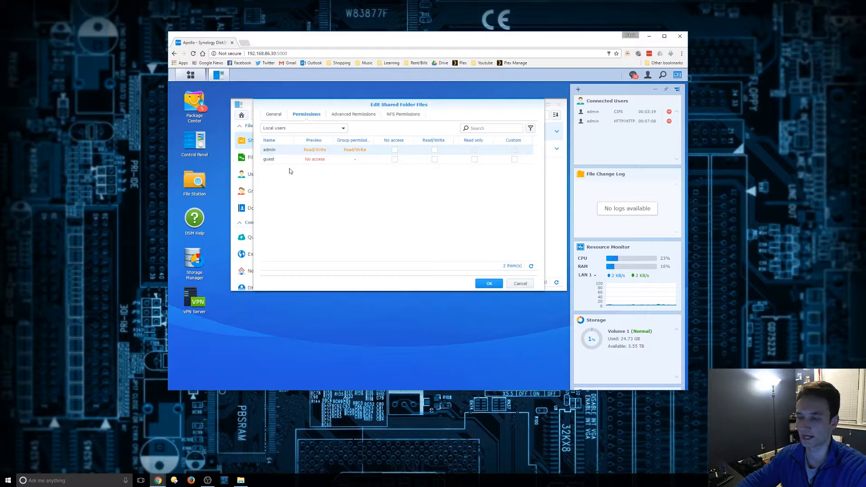
mouse_move(294, 168)
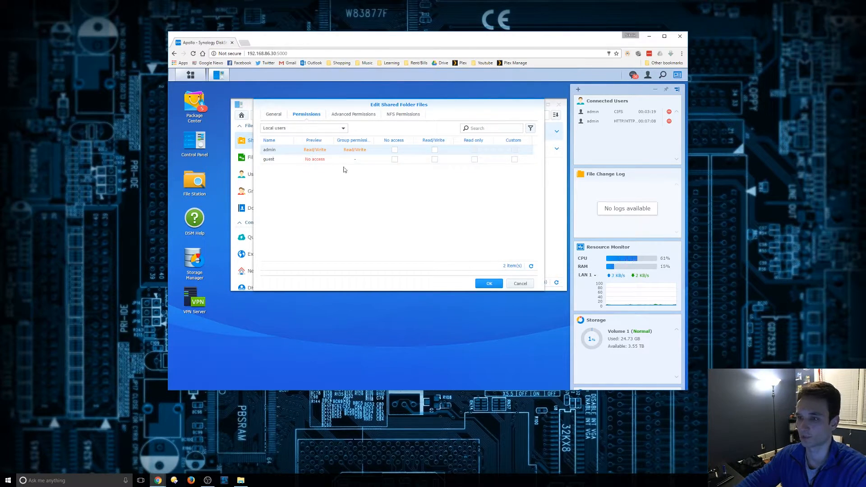
mouse_move(336, 153)
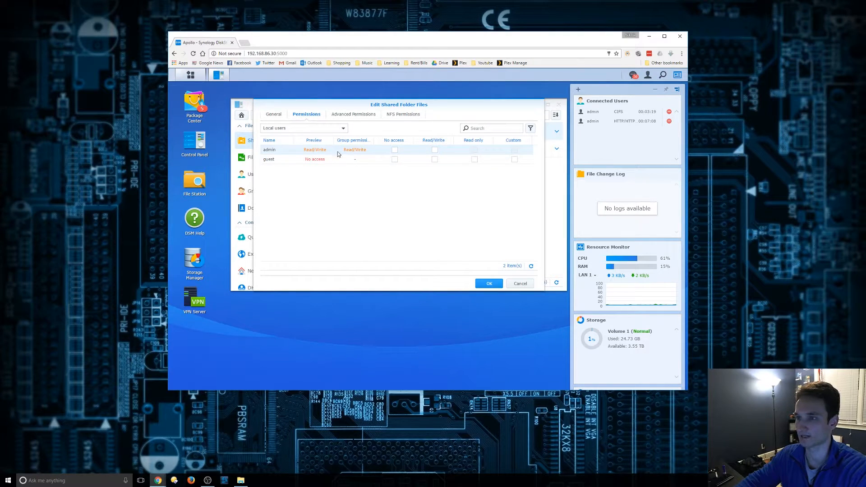
mouse_move(363, 154)
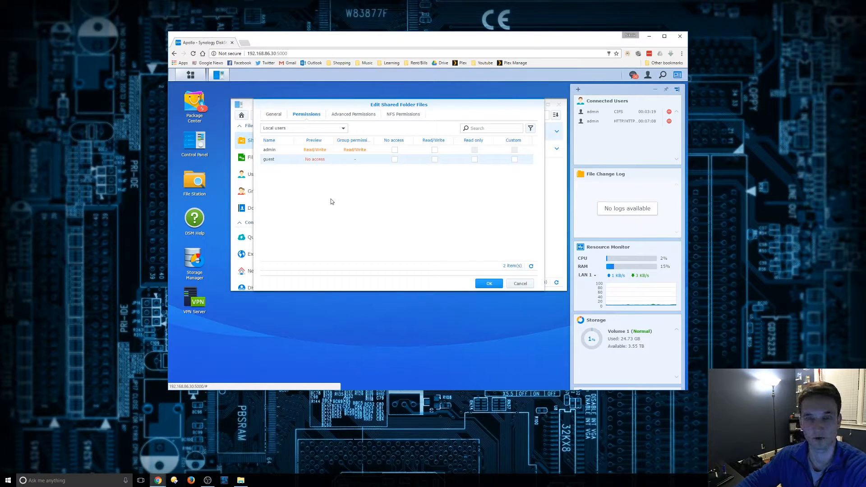
mouse_move(345, 242)
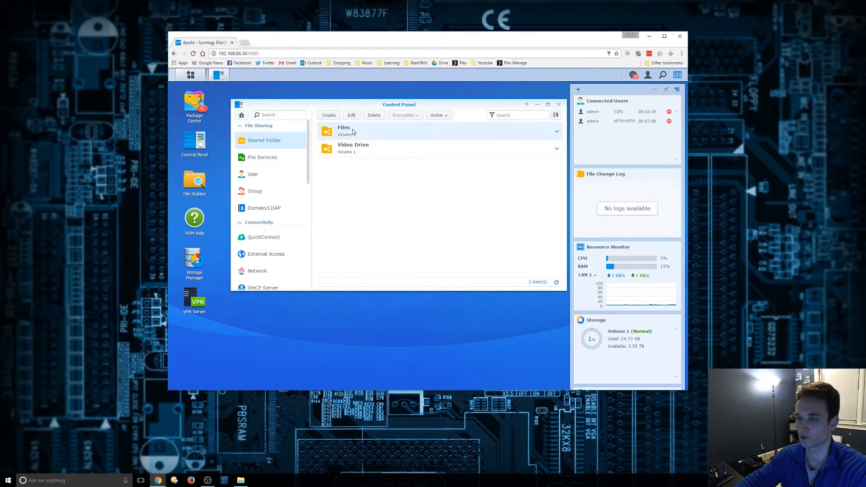
Expand the Files folder's details, then minimize the browser to the desktop
left_click(557, 132)
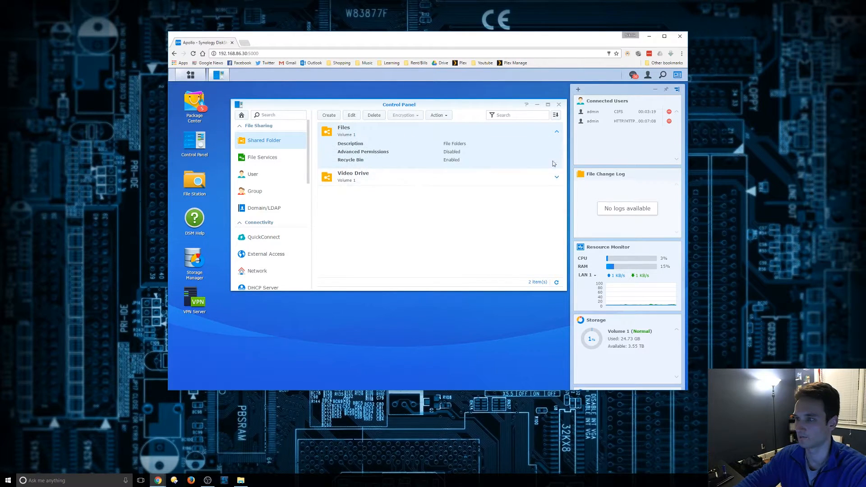
left_click(557, 132)
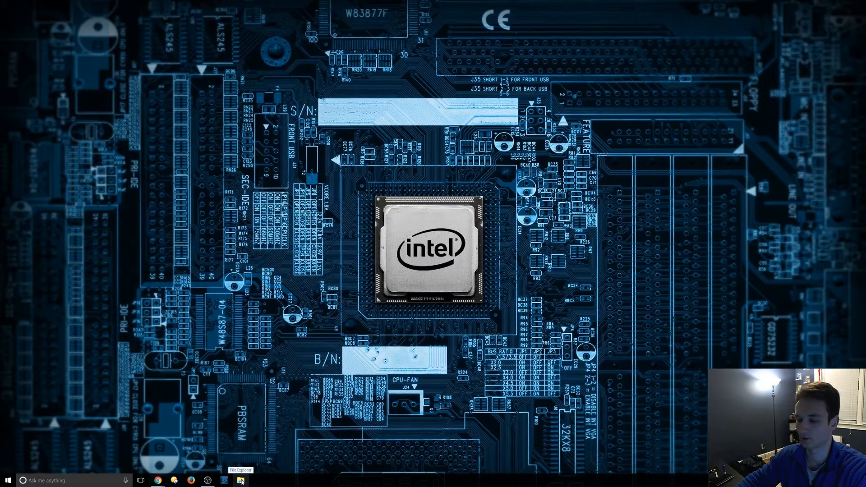
In File Explorer, browse to the NAS at \\192.168.86.30 and sign in
left_click(240, 480)
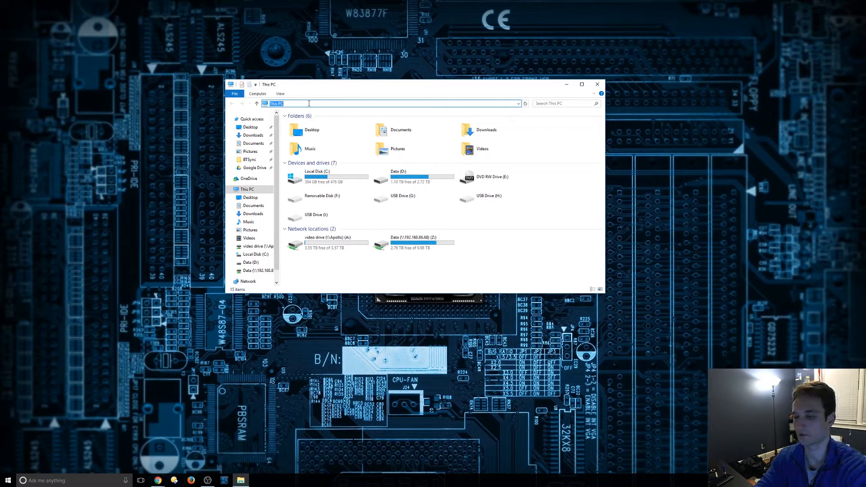
type("\\\\")
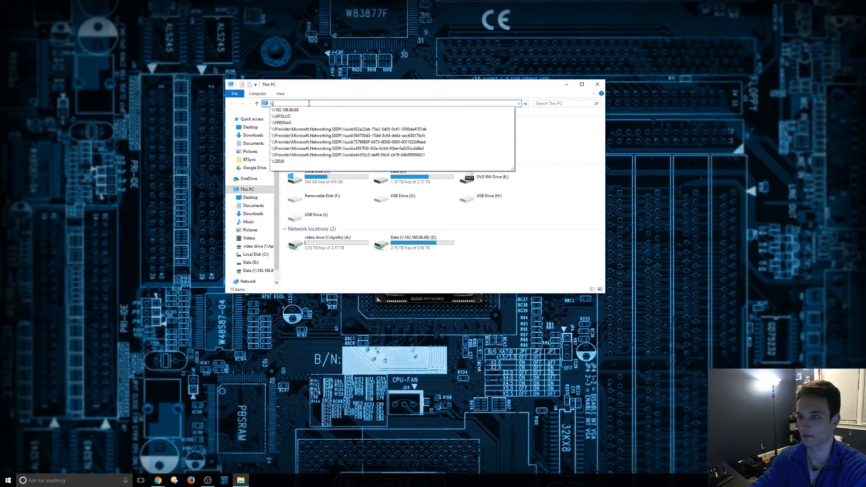
type("\\\\192")
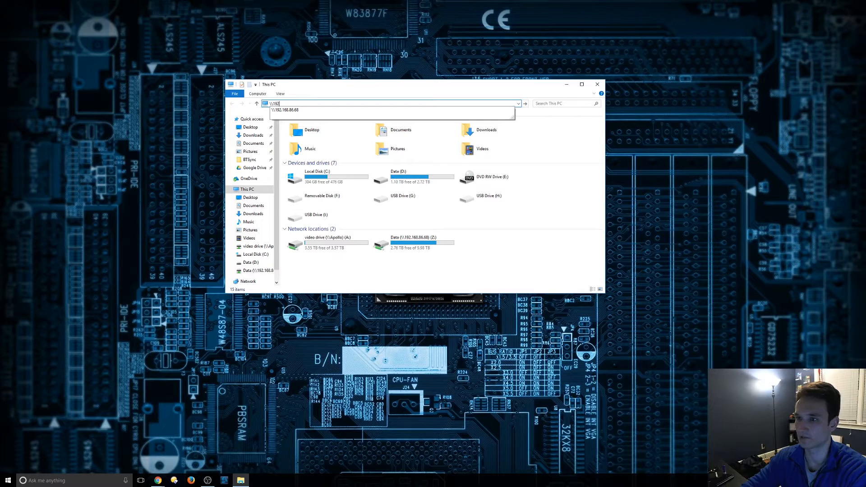
type(".168.86.30")
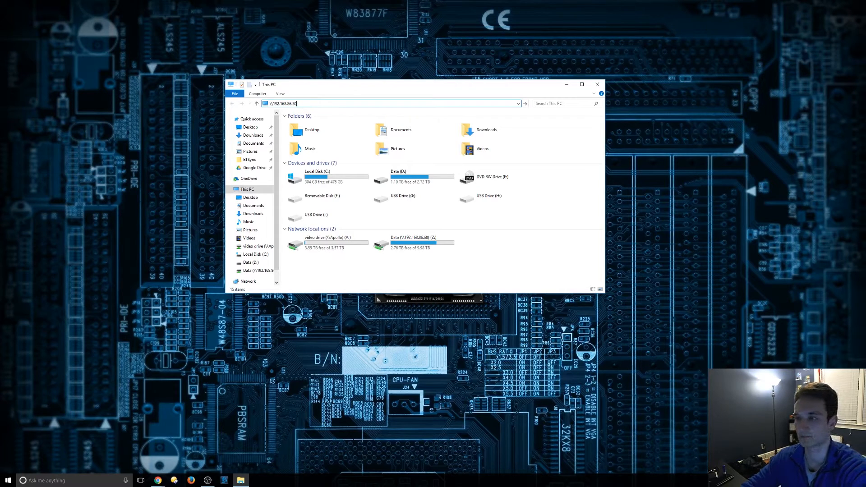
key("Return")
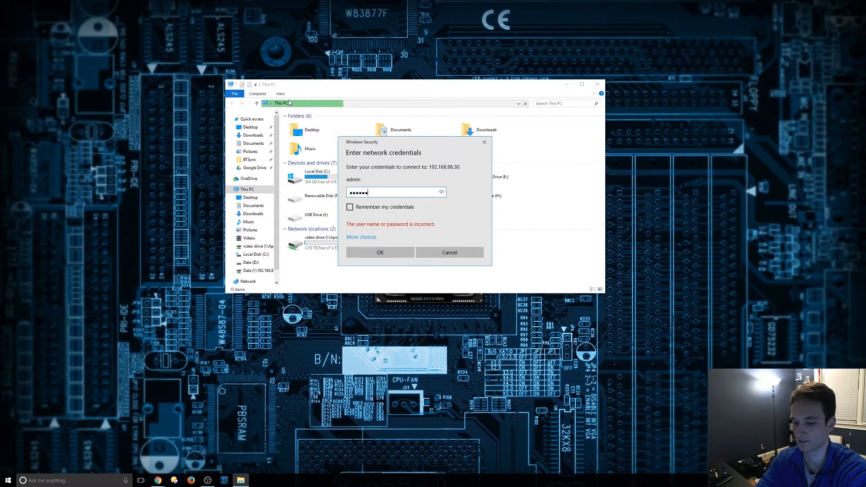
left_click(380, 253)
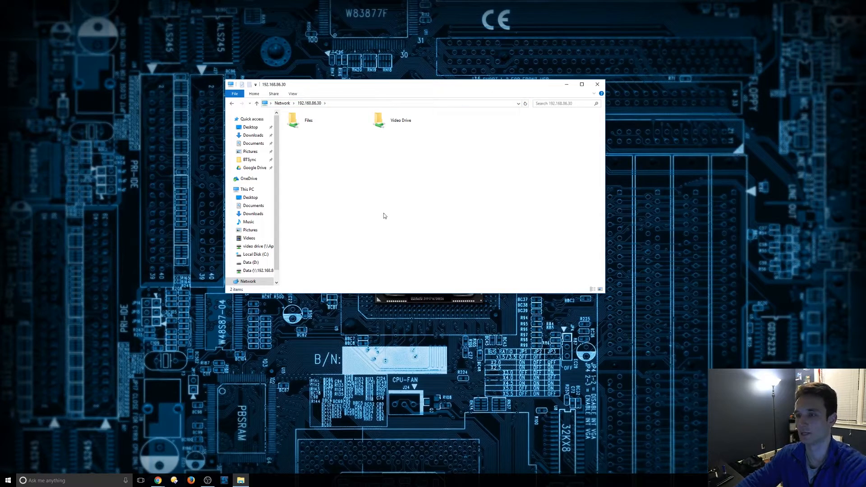
Look over the Video Drive and Files shares and enter Files, which holds only #recycle
left_click(401, 120)
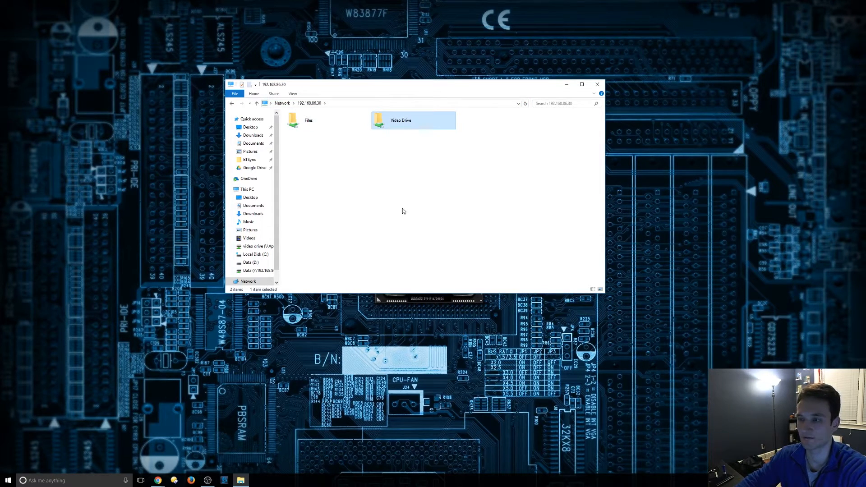
mouse_move(403, 138)
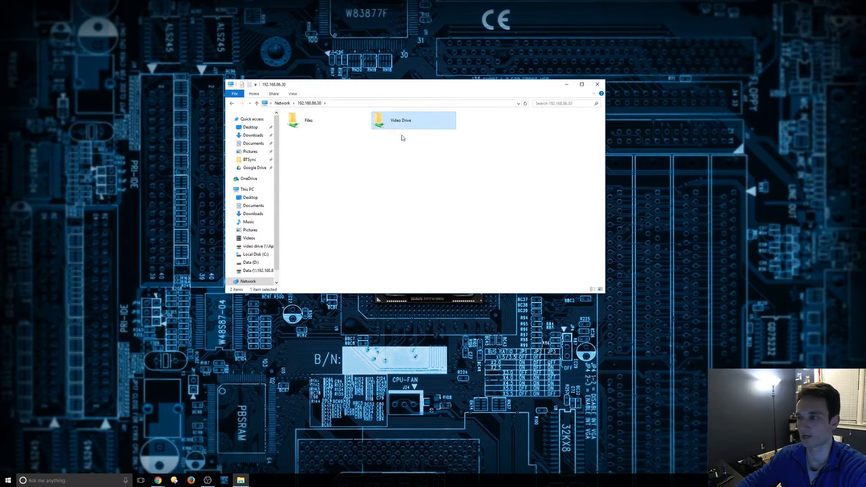
left_click(309, 120)
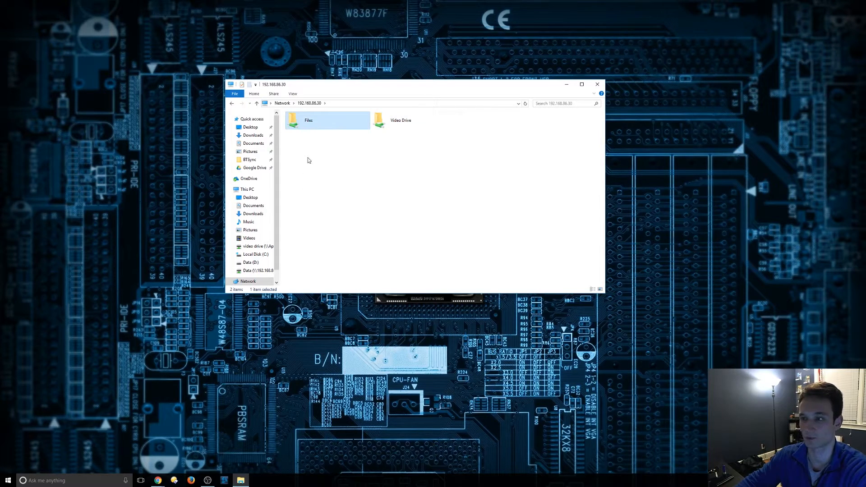
double_click(309, 120)
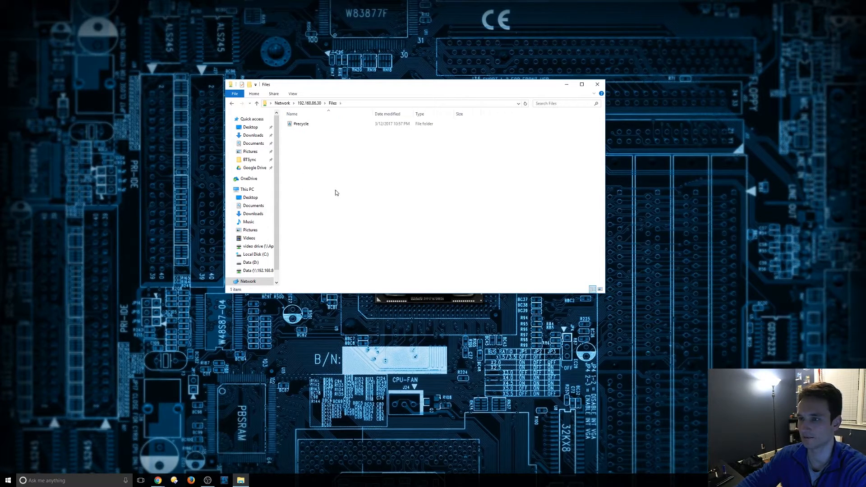
mouse_move(323, 157)
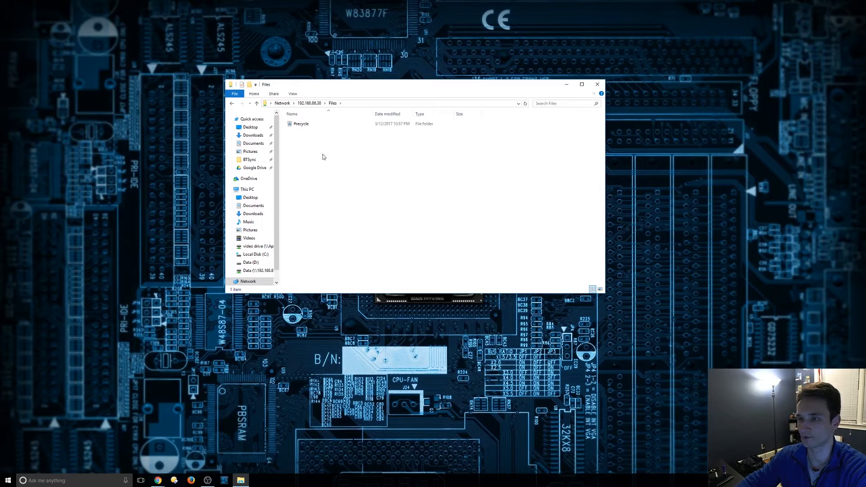
mouse_move(314, 161)
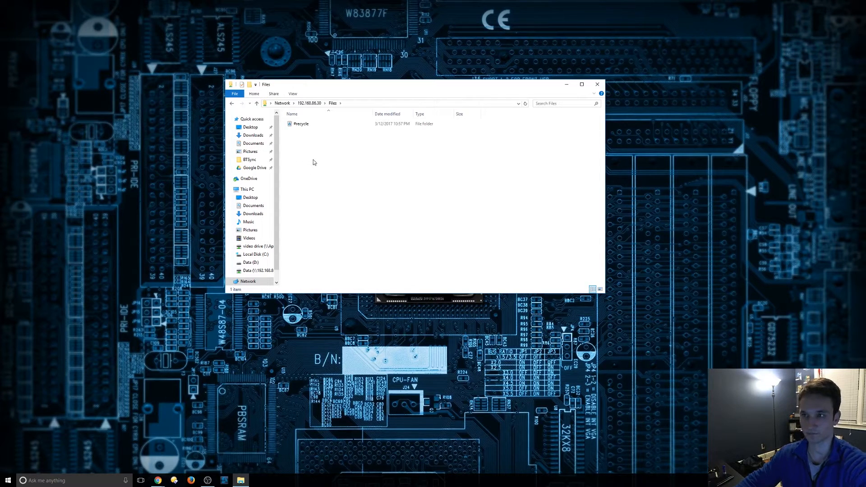
Create a new folder named Test inside the Files share and enter it
right_click(313, 162)
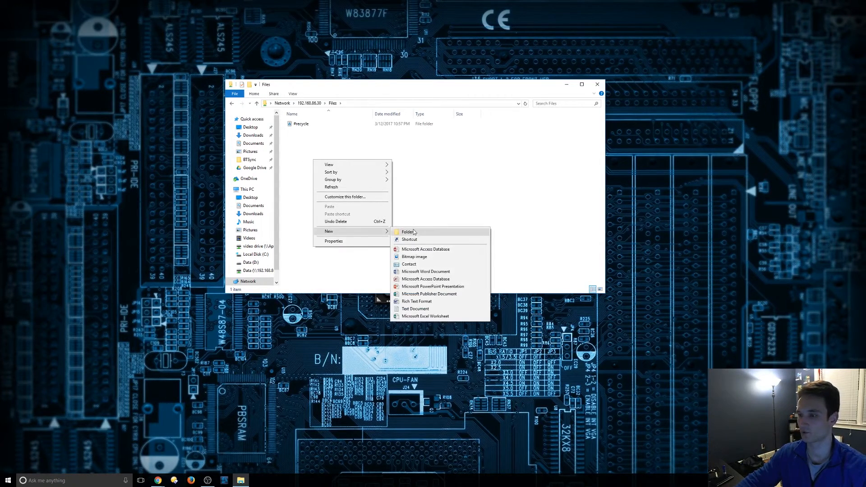
left_click(408, 232)
type("Test")
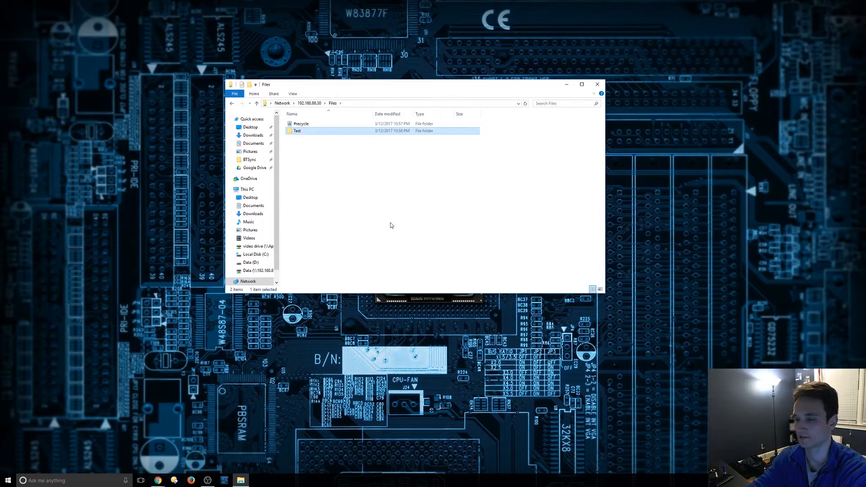
double_click(297, 131)
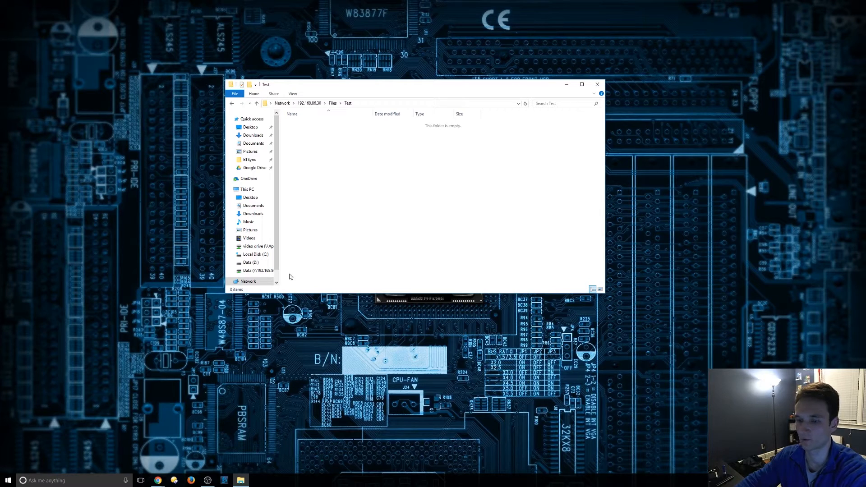
mouse_move(327, 205)
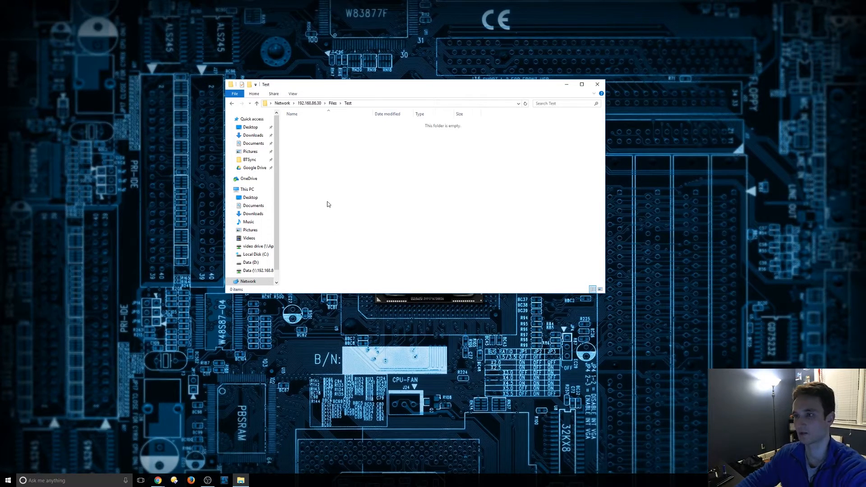
mouse_move(301, 205)
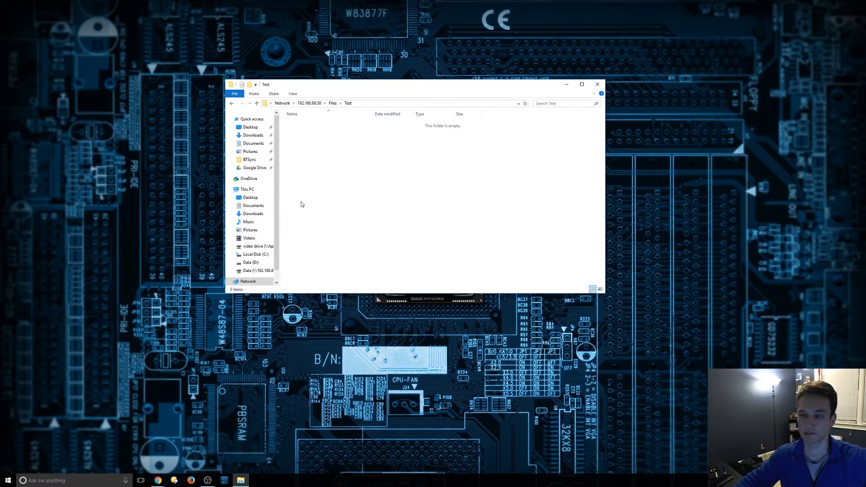
Check the Test folder's full network path, then go to This PC
left_click(245, 189)
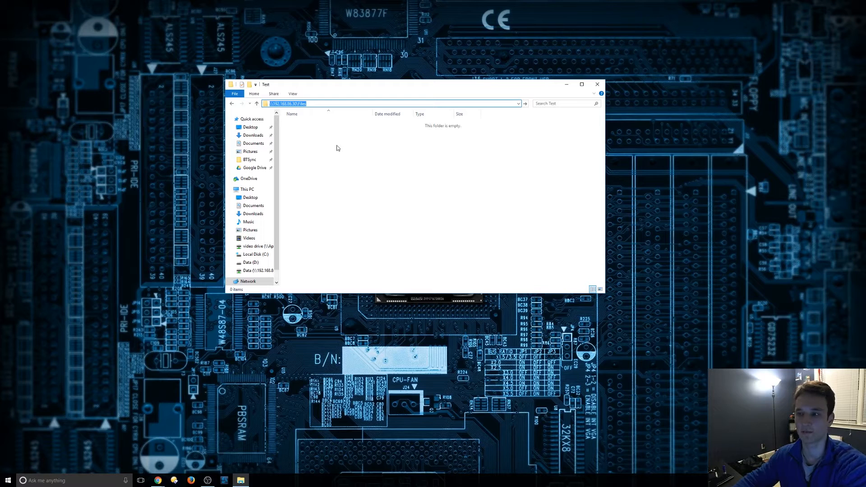
mouse_move(216, 165)
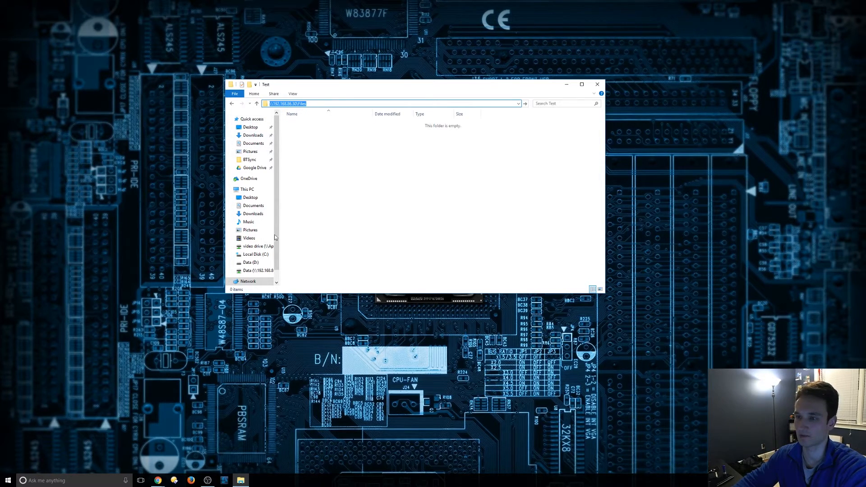
left_click(247, 189)
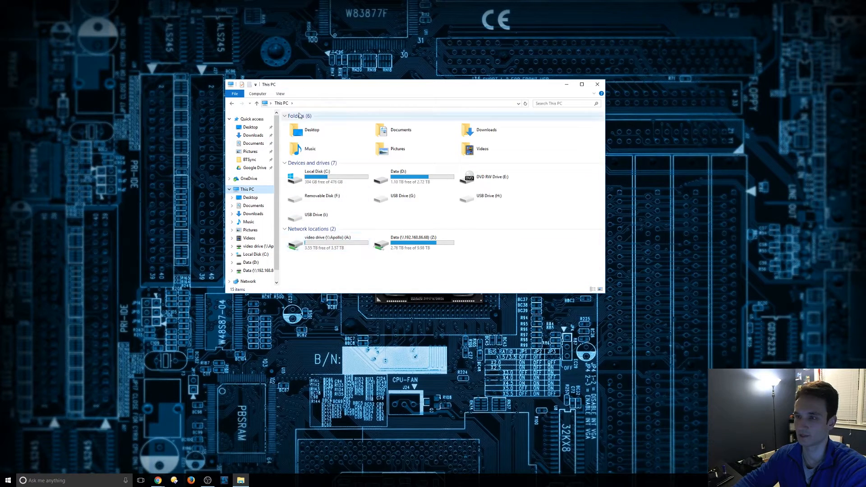
Map \\192.168.86.30\Files as network drive S: via Map Network Drive
left_click(257, 93)
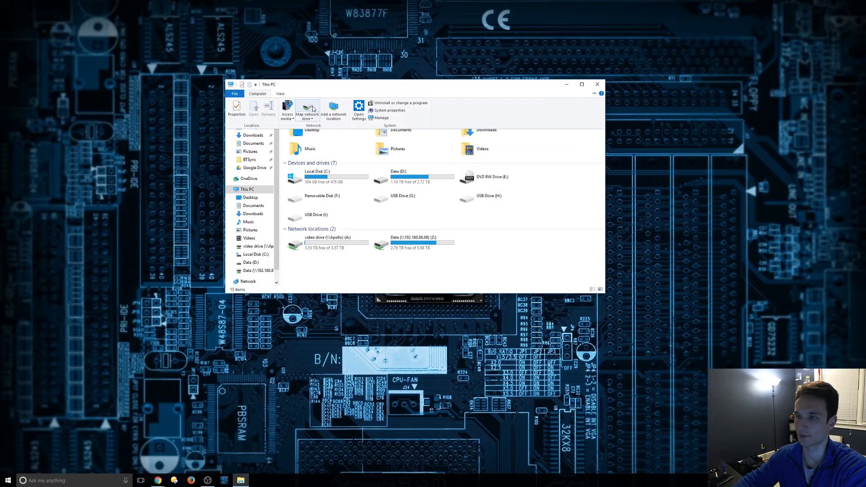
left_click(306, 110)
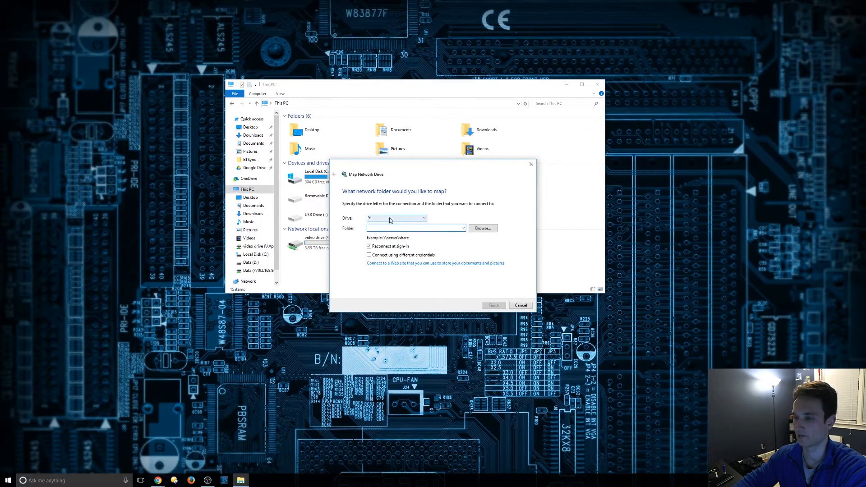
left_click(424, 217)
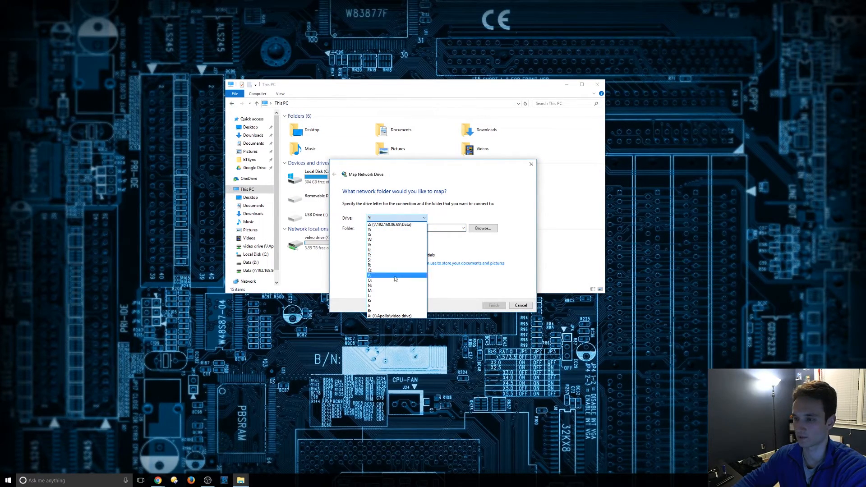
mouse_move(392, 281)
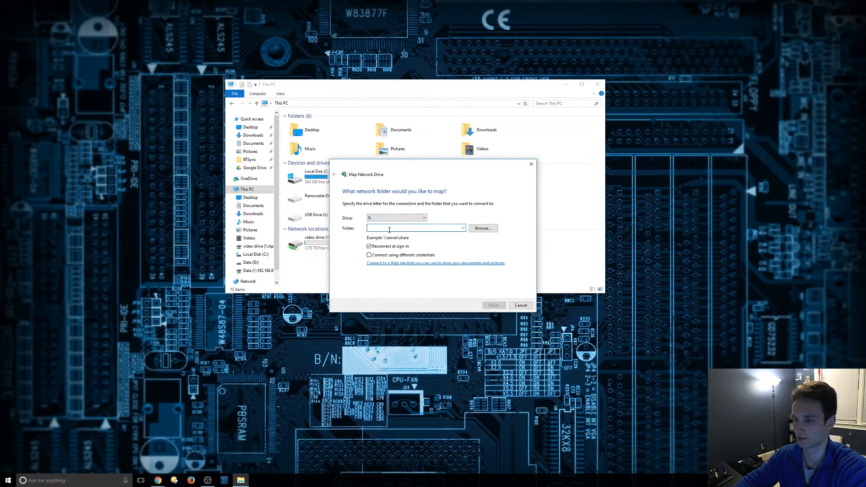
type("\\\\192.168.86.30\\Files")
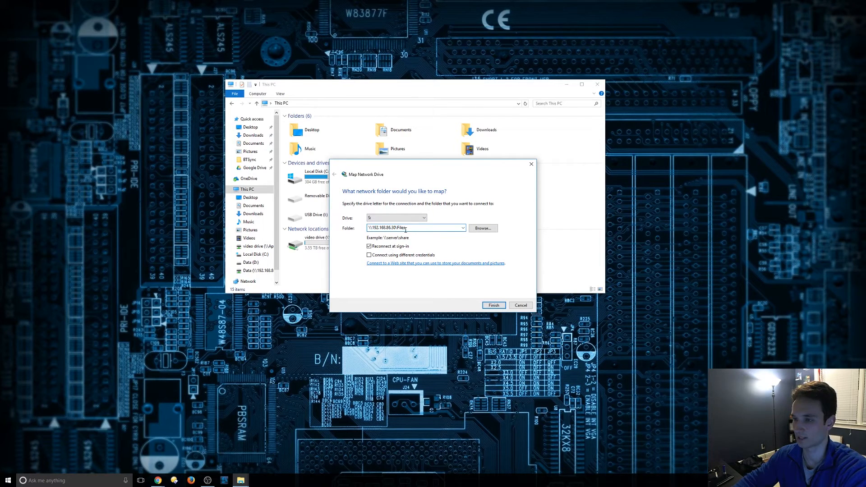
triple_click(414, 228)
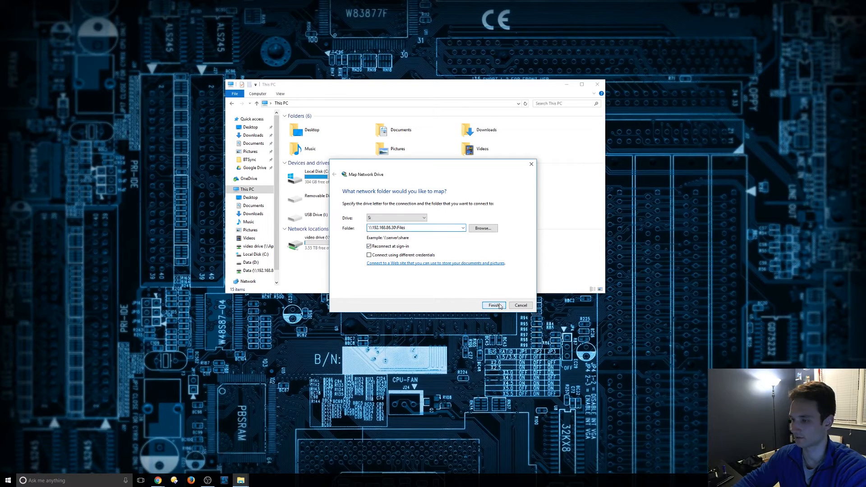
left_click(493, 305)
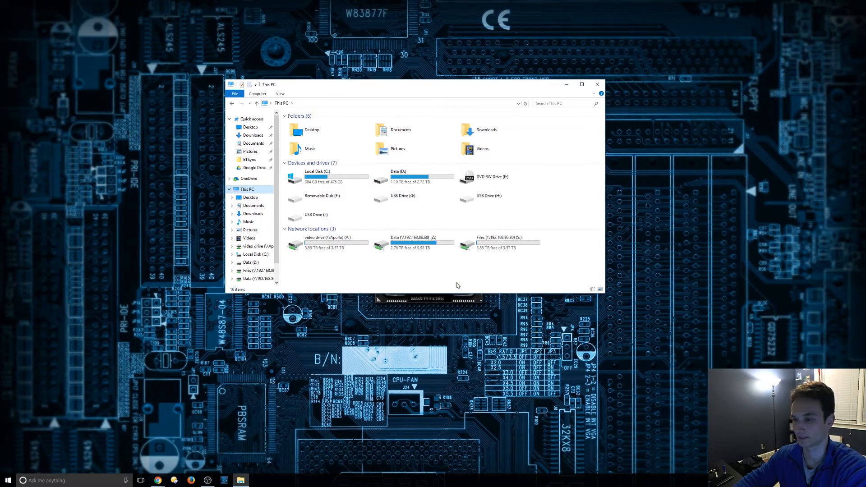
Enter the mapped S: drive and confirm it shows #recycle and Test
left_click(499, 242)
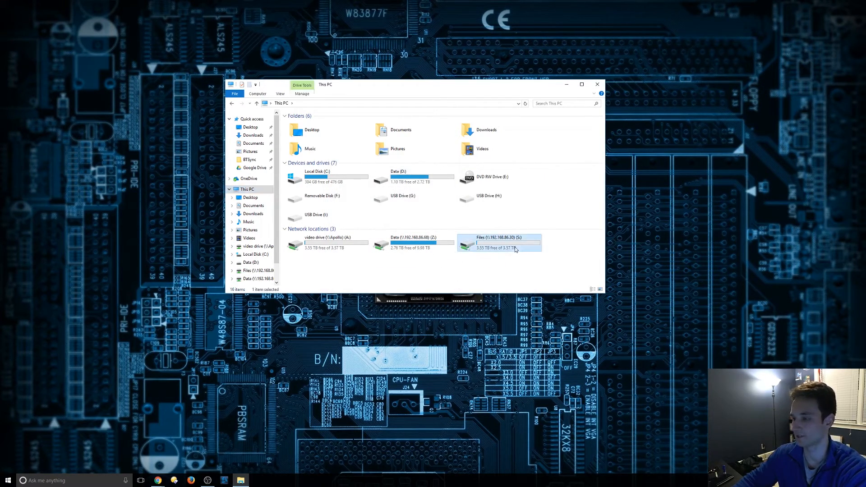
double_click(499, 242)
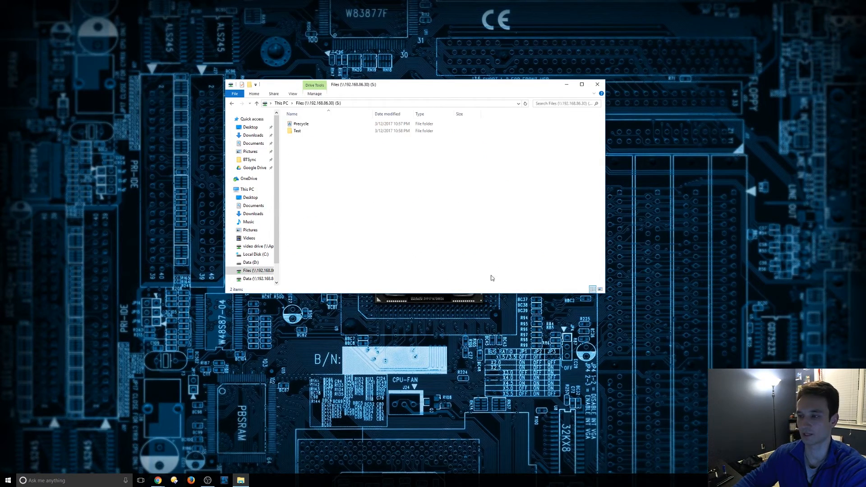
left_click(297, 131)
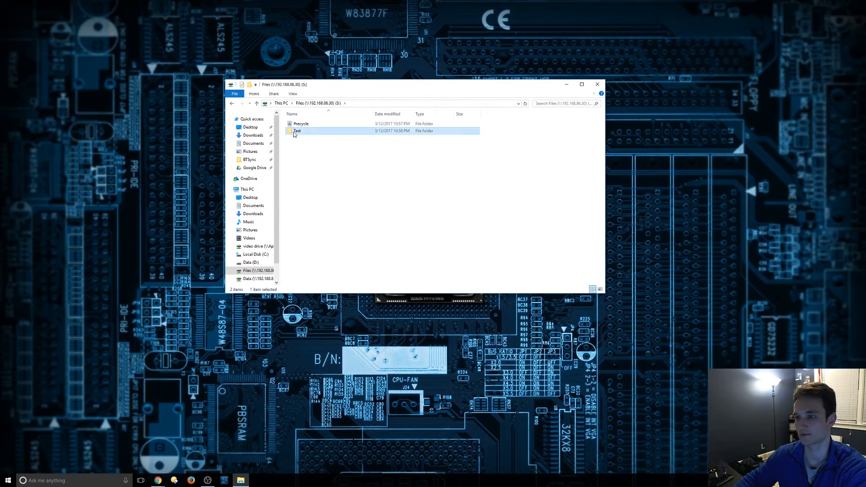
left_click(328, 195)
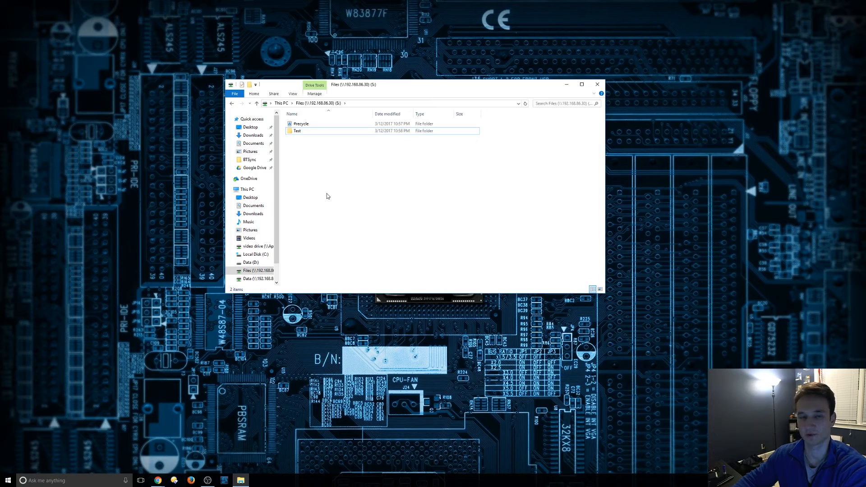
mouse_move(323, 194)
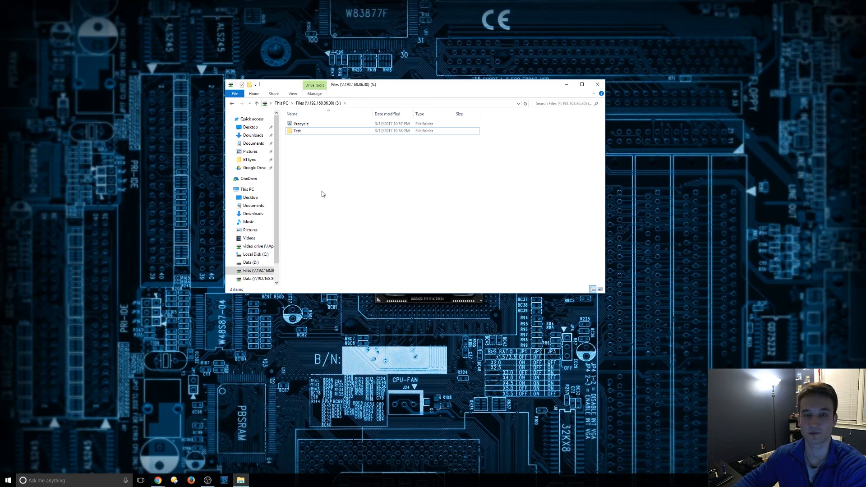
mouse_move(330, 192)
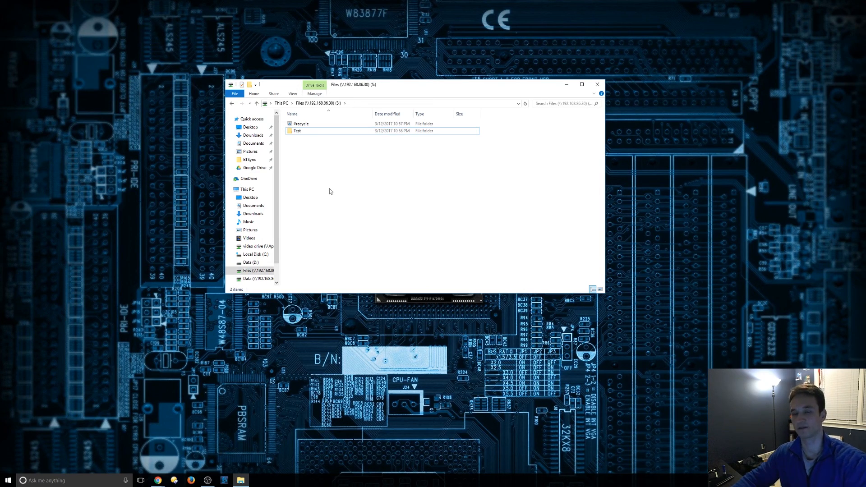